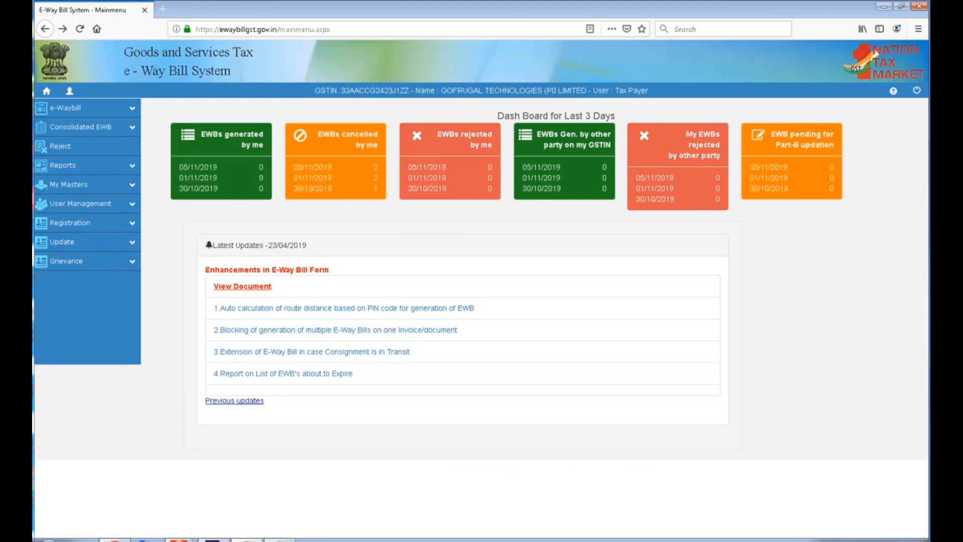
Reach the For GSP registration page under Registration in the left menu
left_click(69, 223)
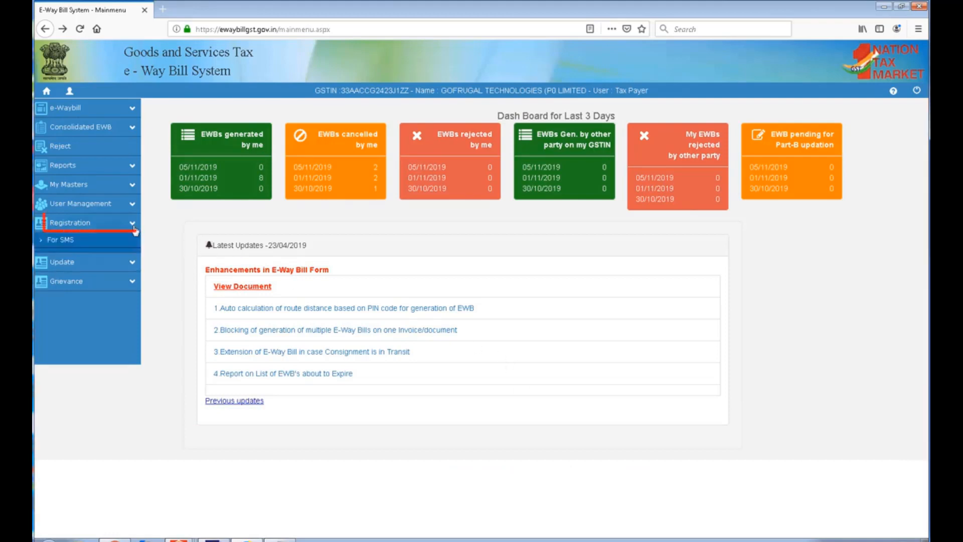
left_click(71, 223)
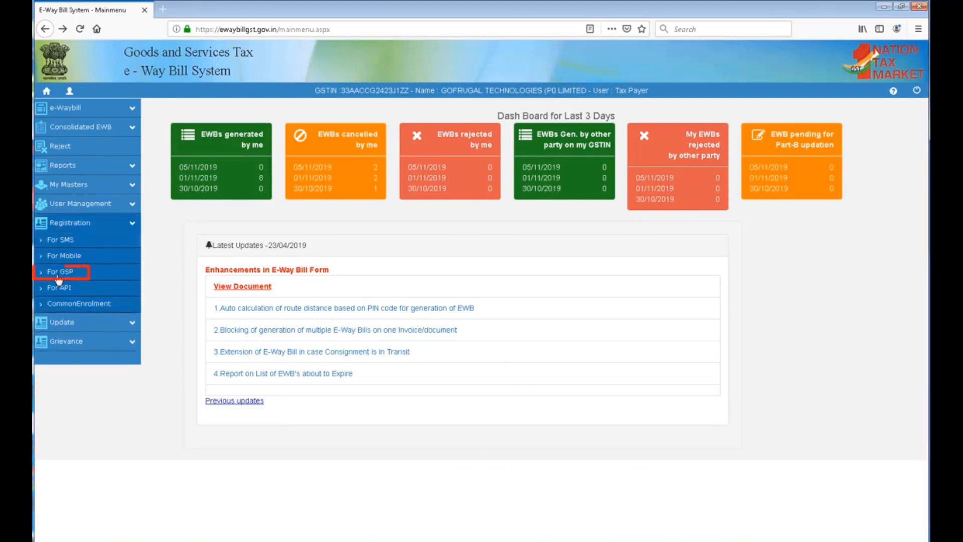
left_click(62, 272)
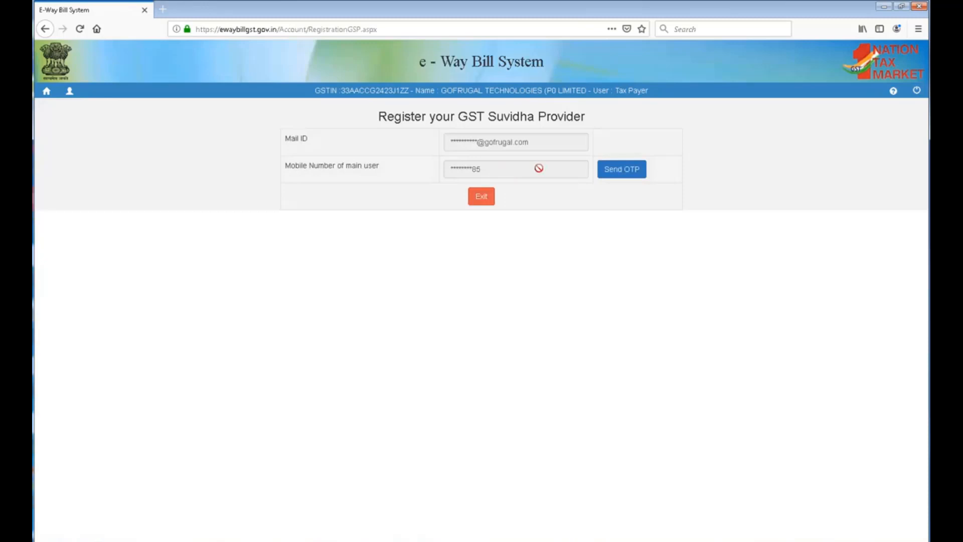
left_click(621, 168)
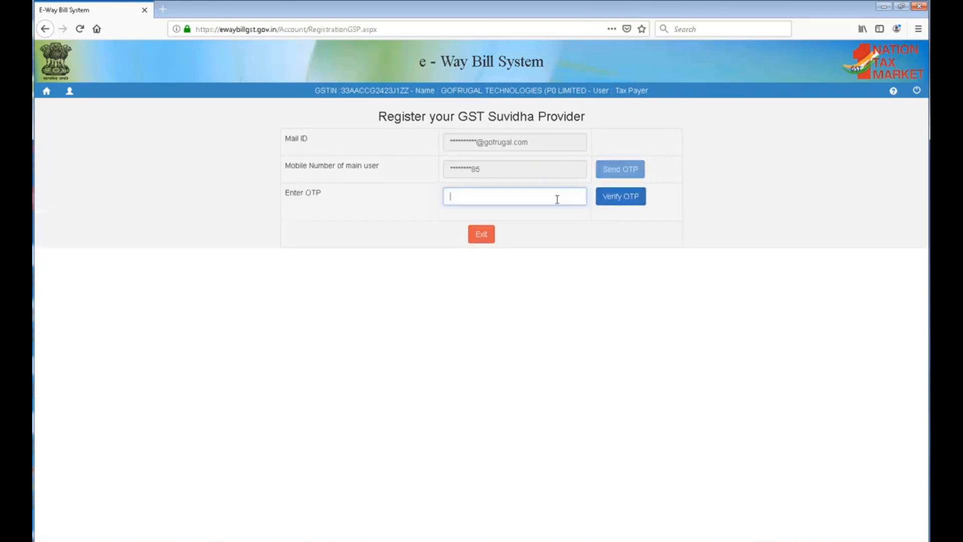
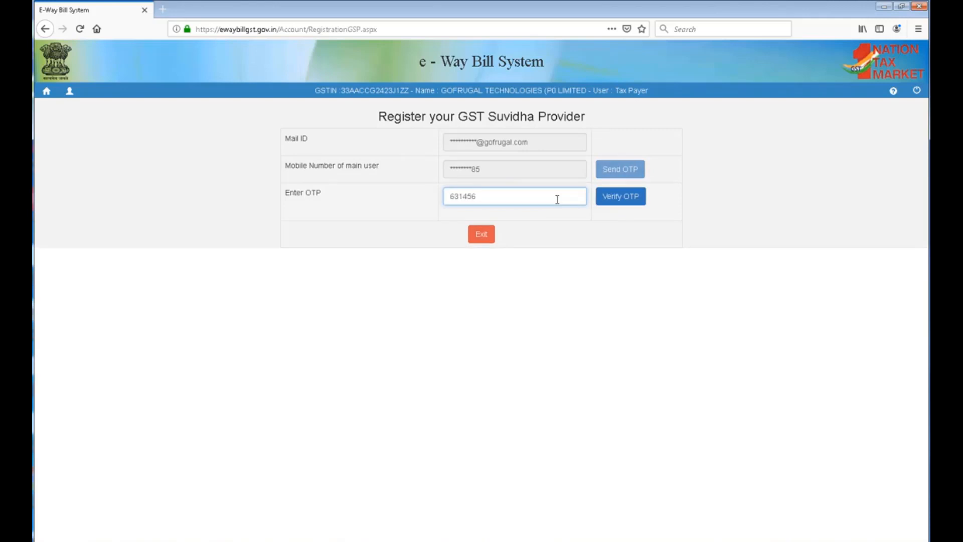
left_click(620, 196)
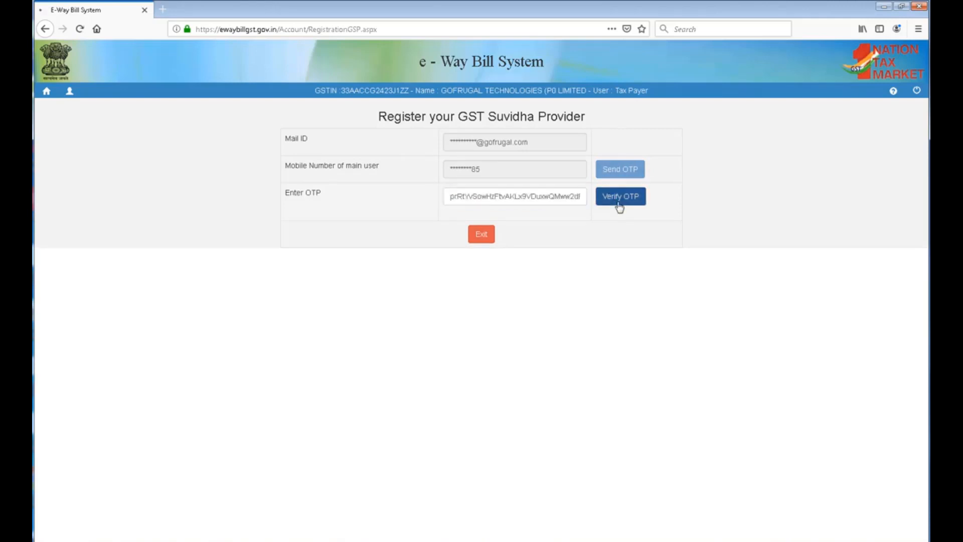
left_click(620, 196)
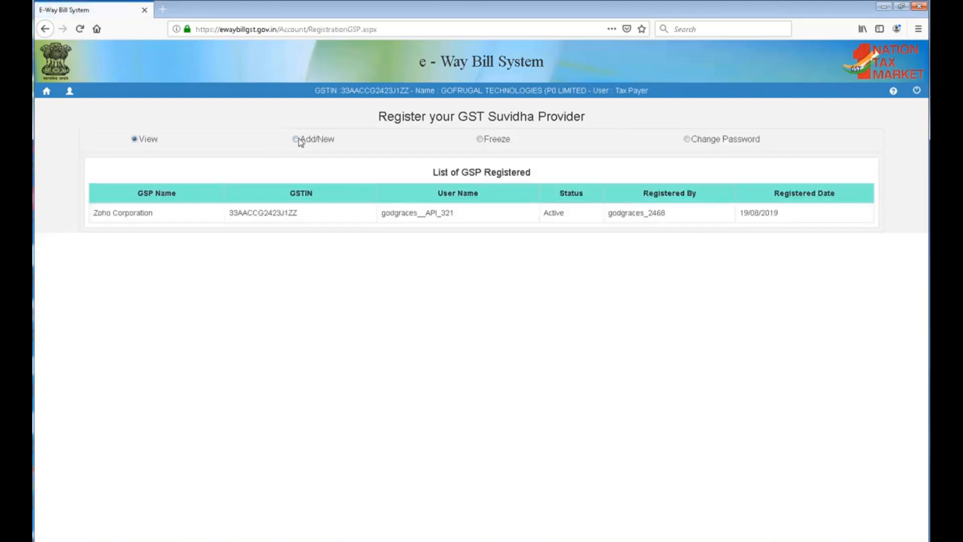
Start a new GSP registration with Zoho Corporation as the GSP name
left_click(296, 138)
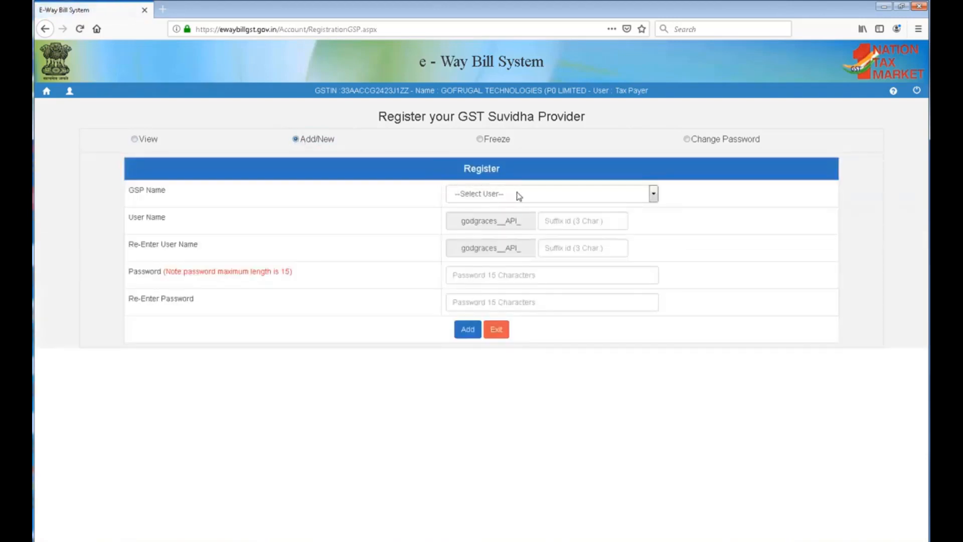
left_click(550, 194)
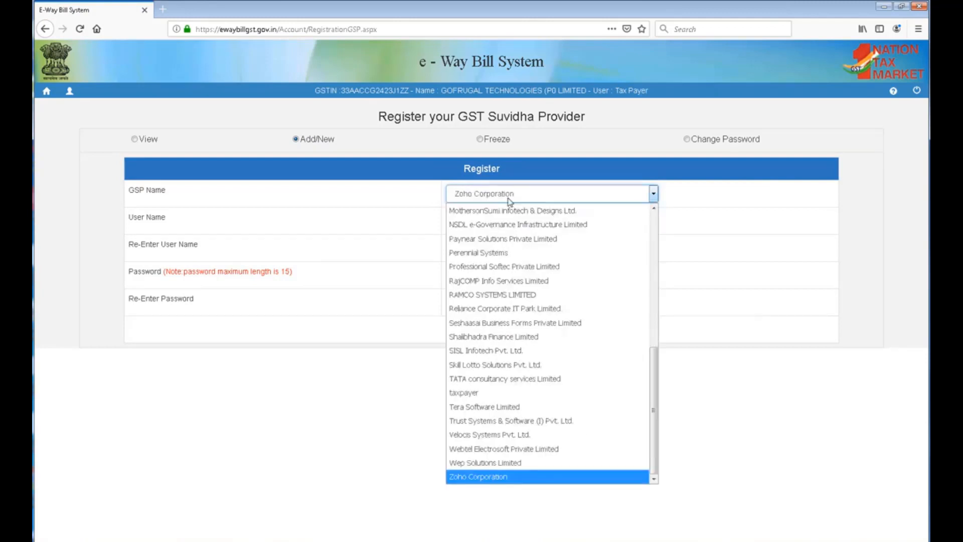
left_click(478, 475)
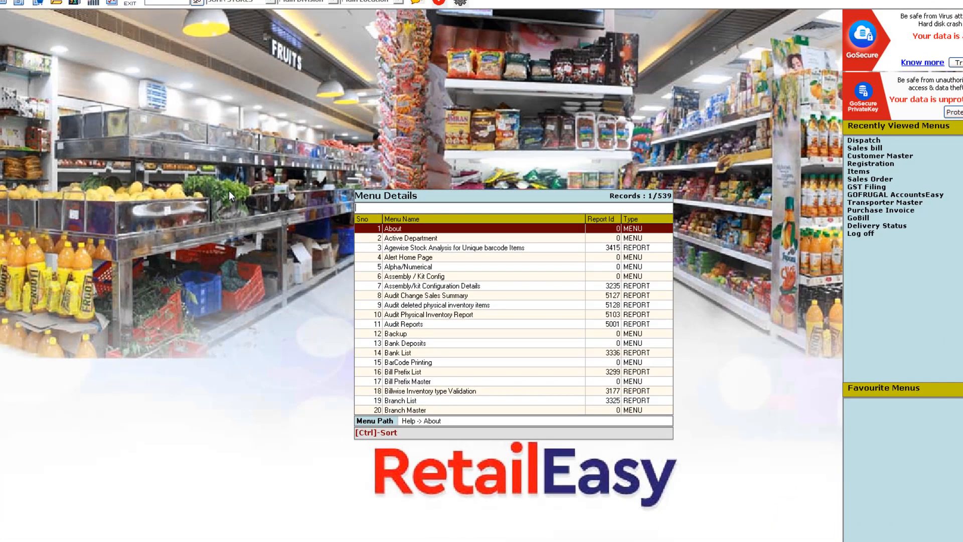
Find GST Filing via menu search 'gst' and sign in as ADMIN
type("gst")
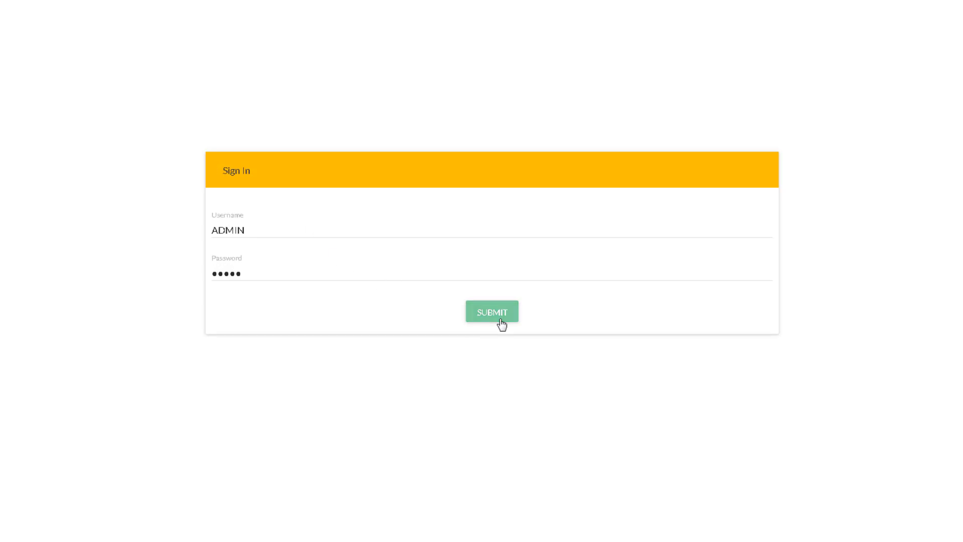
left_click(492, 311)
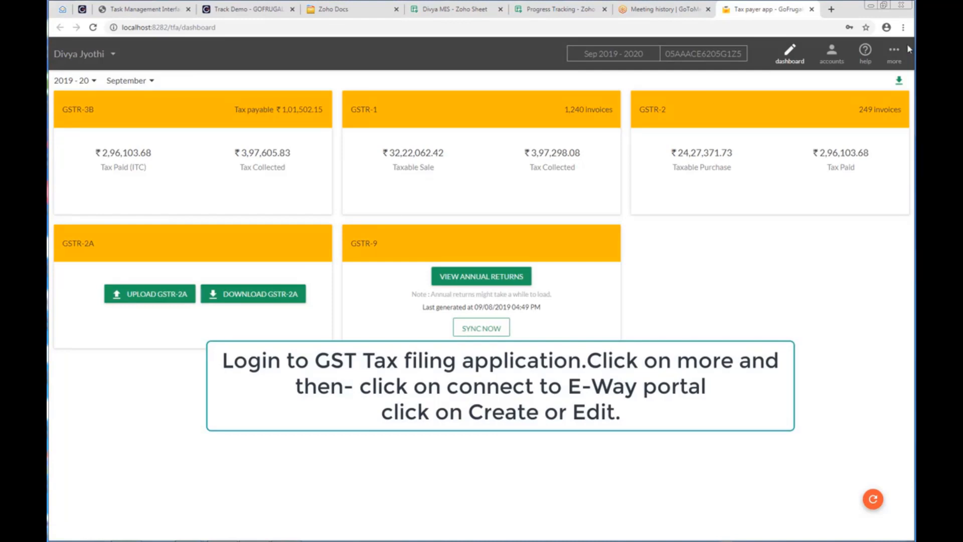
Connect to the E-way portal by entering and submitting the registered Eway username and password
left_click(895, 53)
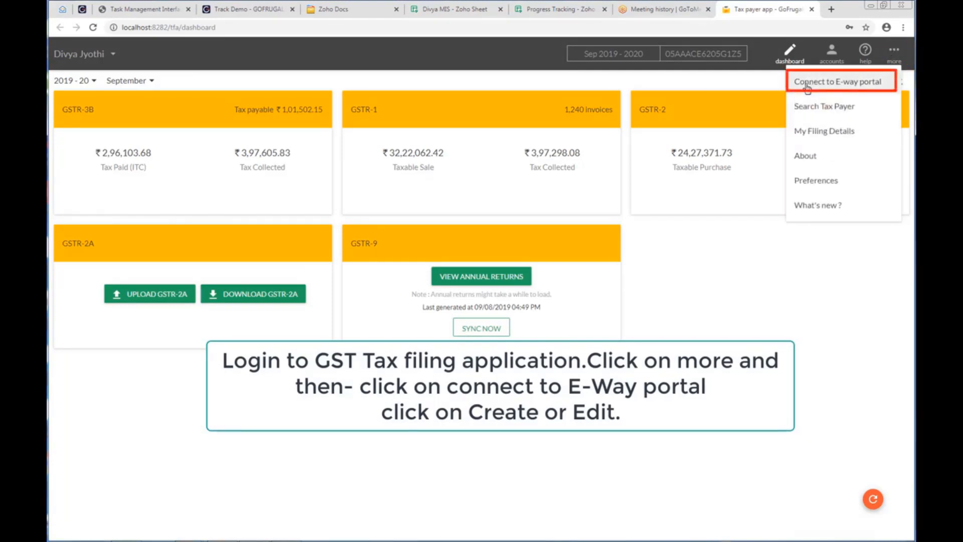
left_click(839, 81)
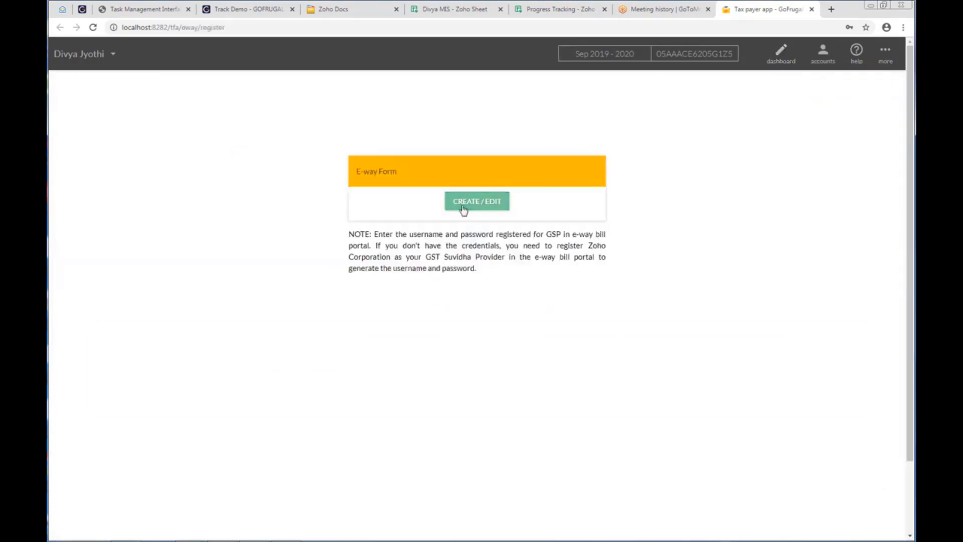
left_click(476, 200)
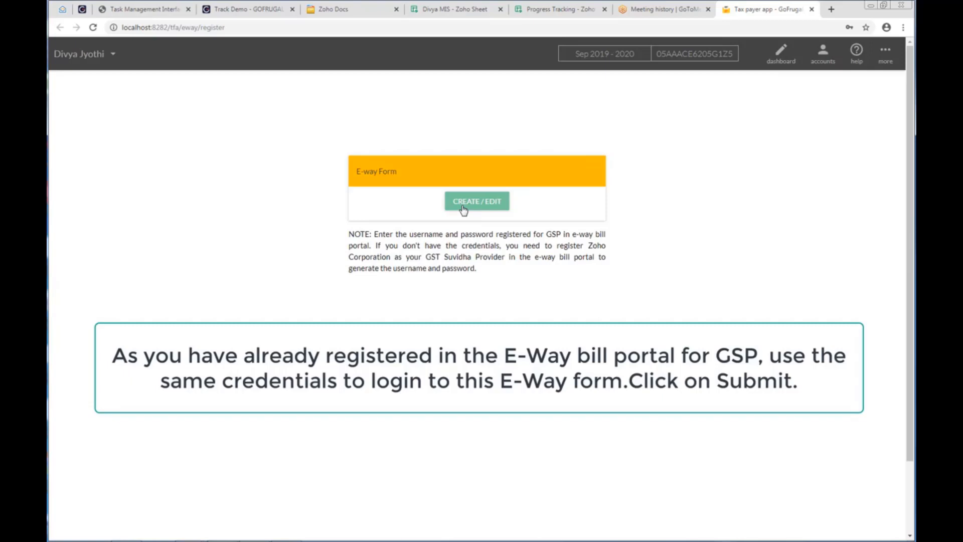
left_click(477, 201)
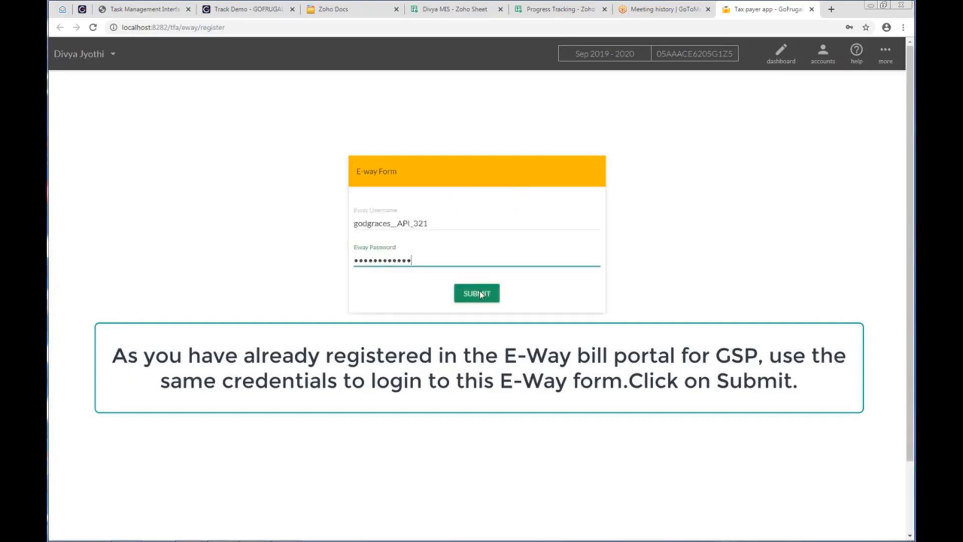
left_click(476, 293)
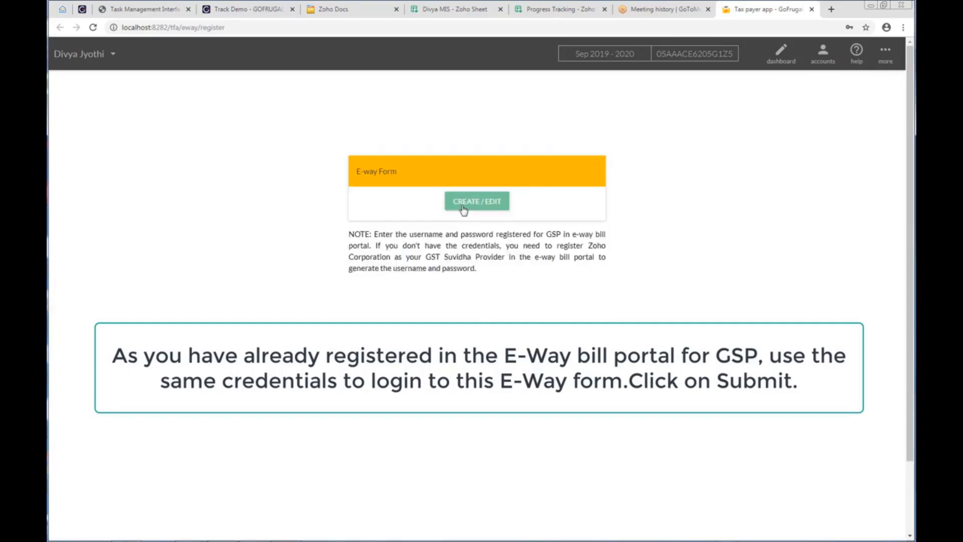
left_click(477, 201)
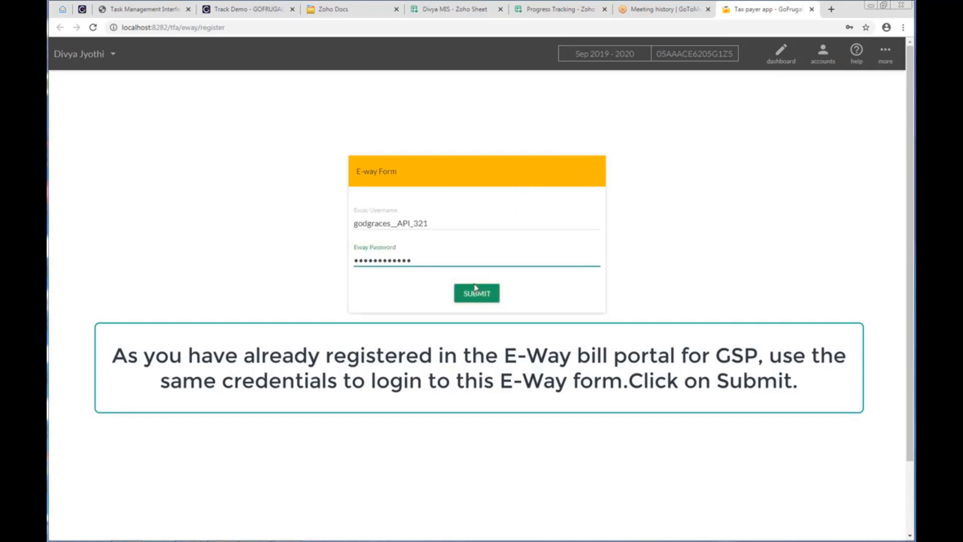
left_click(476, 293)
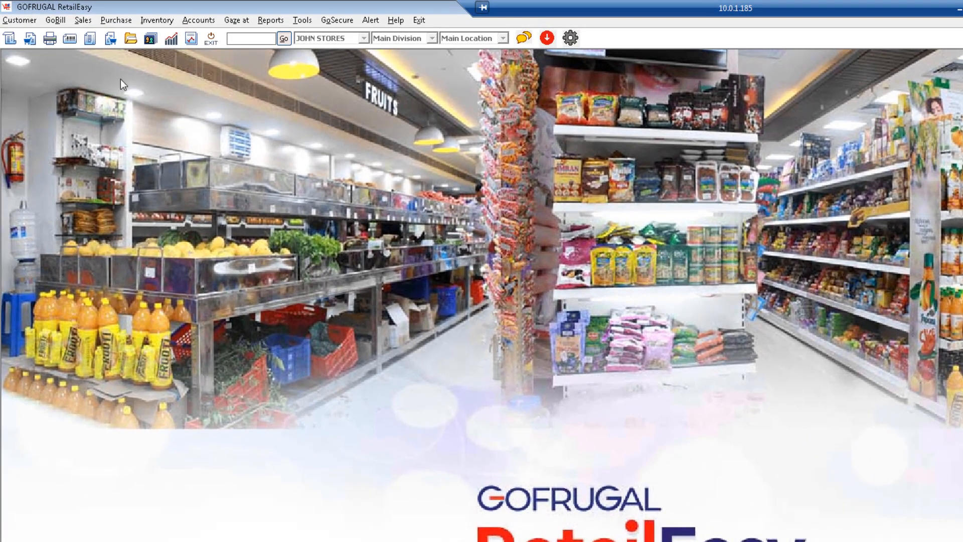
Enter and save a sales bill for 100 apples and 200 oranges totalling 60000.00
left_click(82, 20)
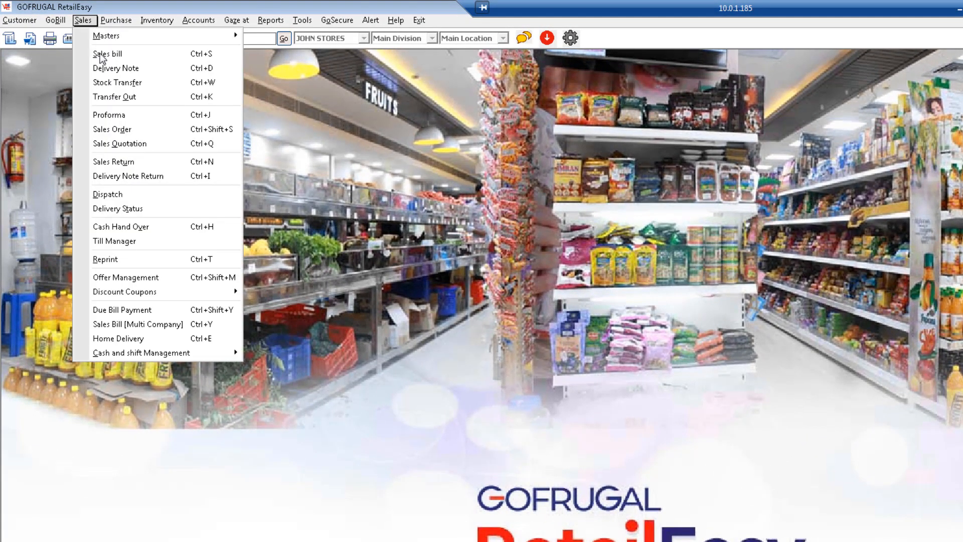
left_click(107, 54)
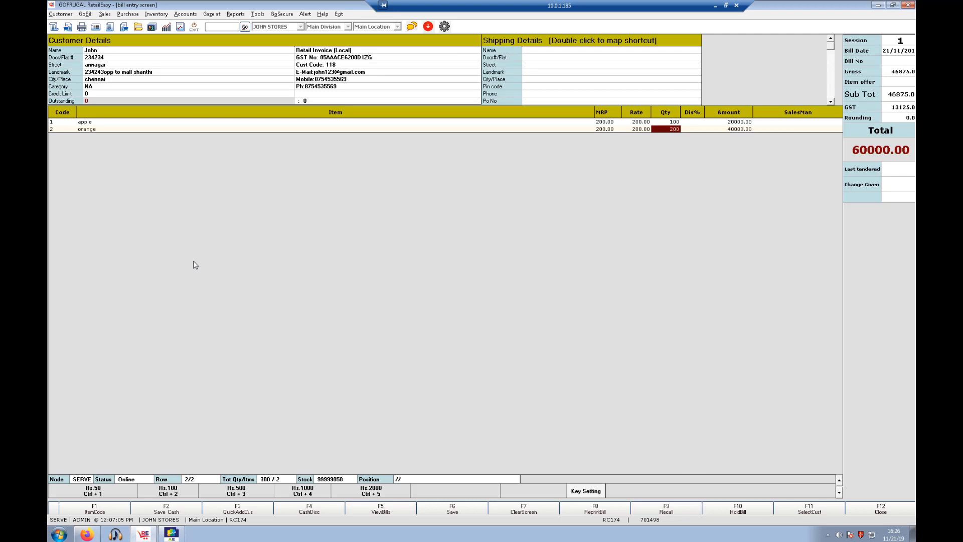
key("f6")
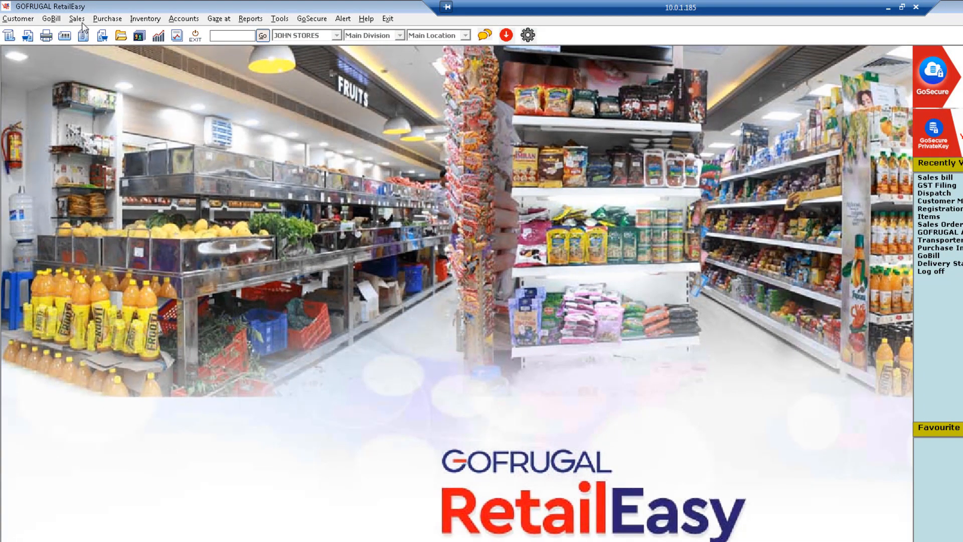
Filter Dispatch to the customer's sales bills dated 14-21 November 2019, listing bill CA502
left_click(77, 18)
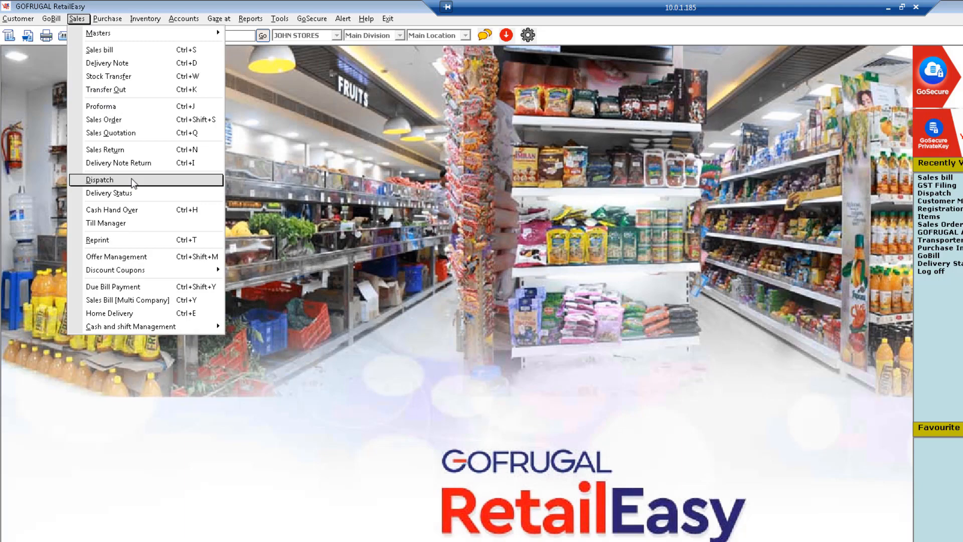
left_click(99, 179)
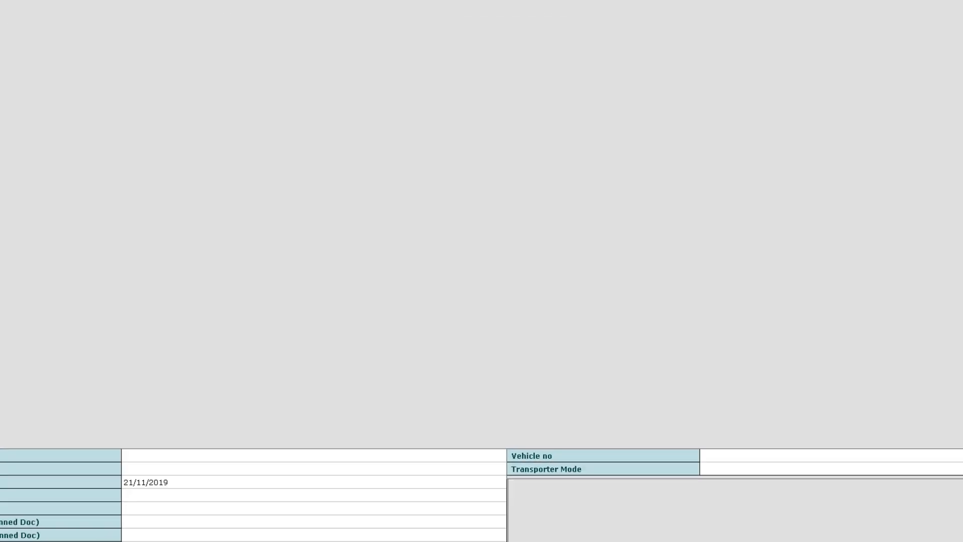
mouse_move(15, 530)
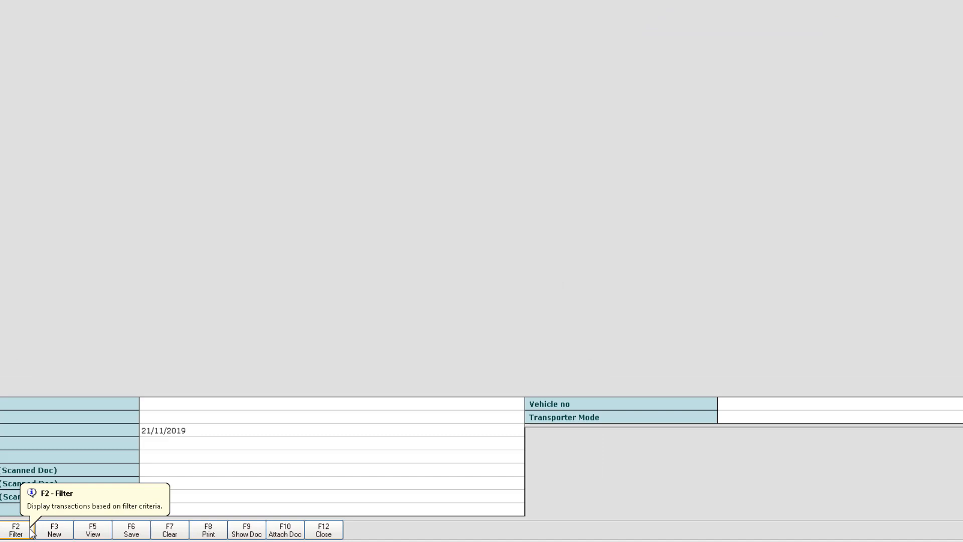
left_click(16, 530)
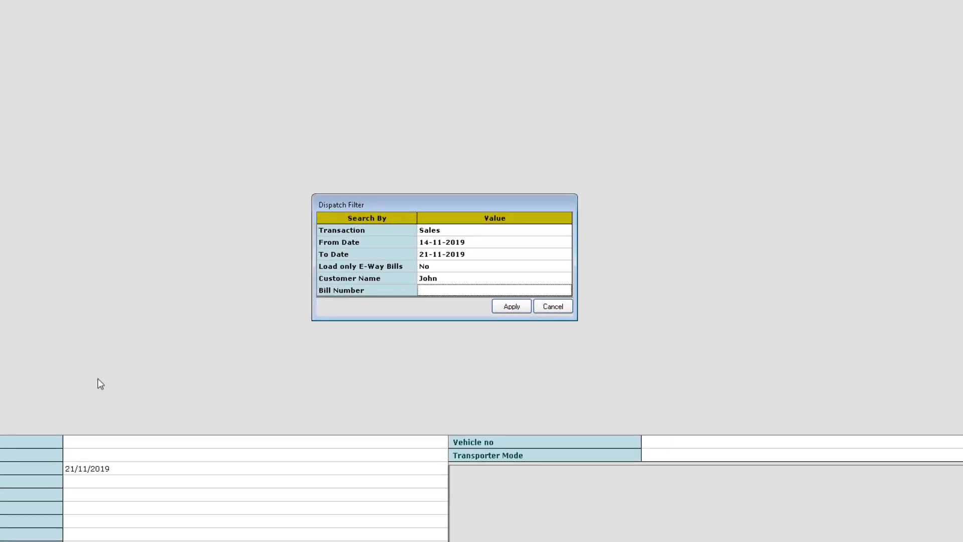
left_click(510, 306)
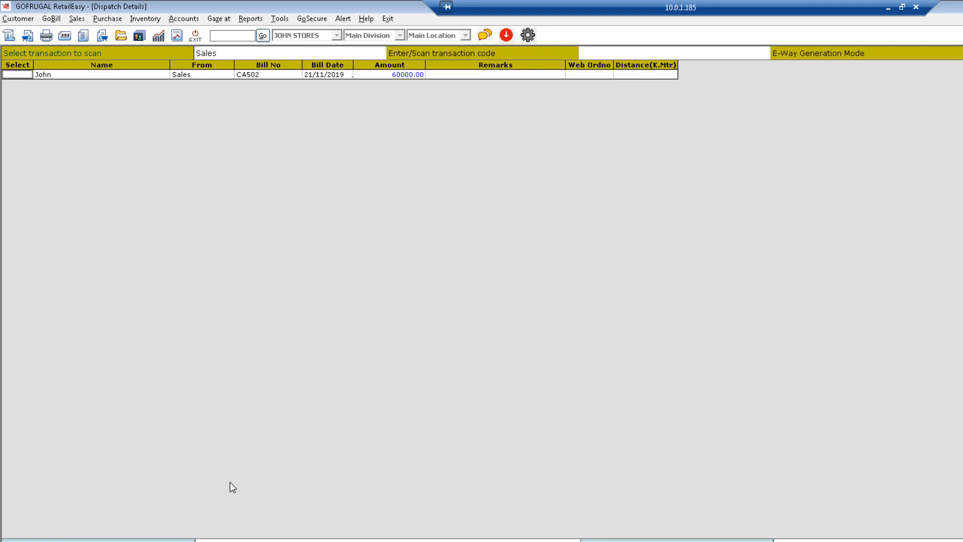
Select bill CA502 for dispatch, showing Mathew transporter by Road with LR date 21/11/2019
left_click(17, 74)
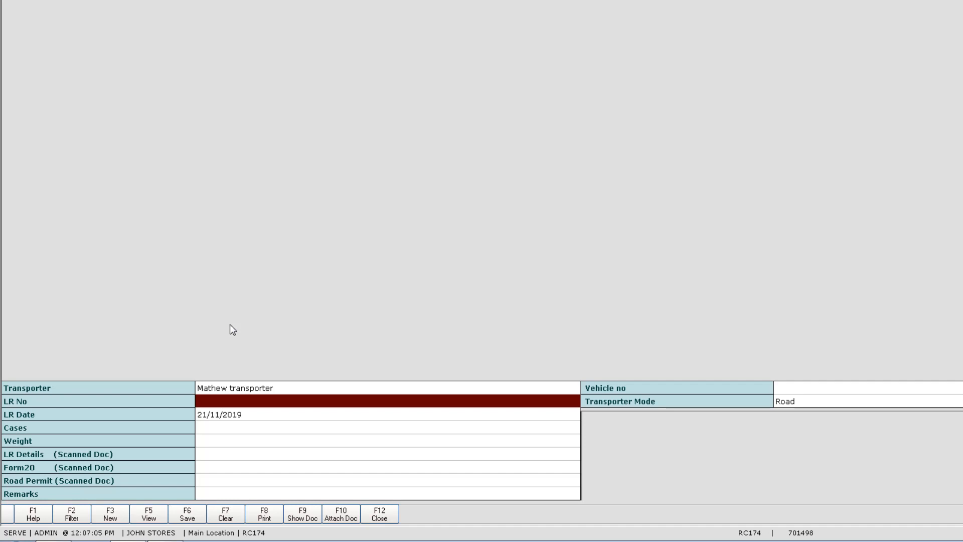
type("LR090")
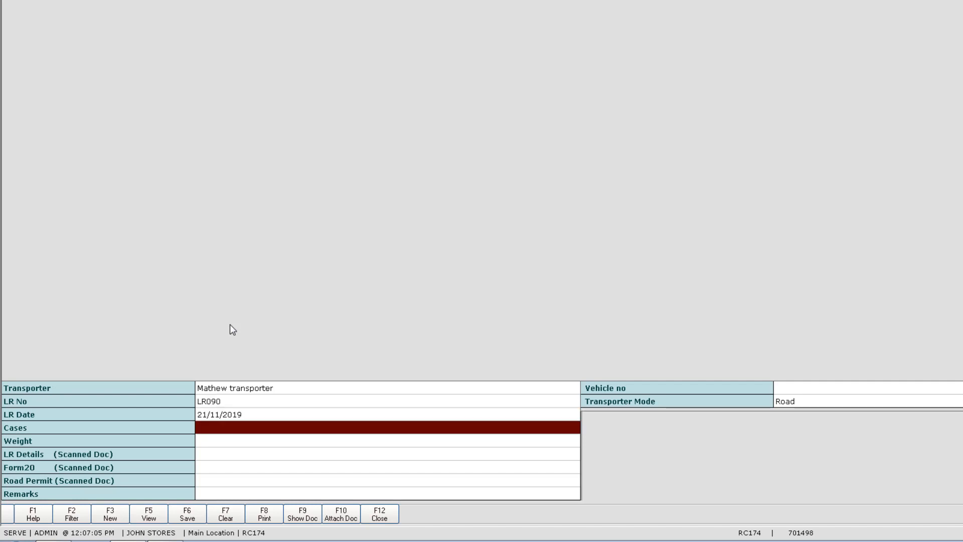
type("50")
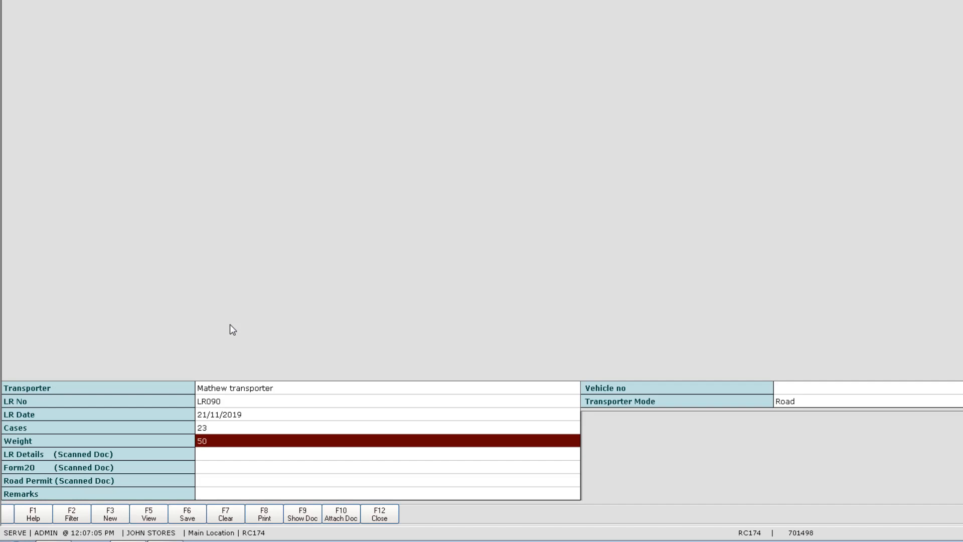
type("500KG")
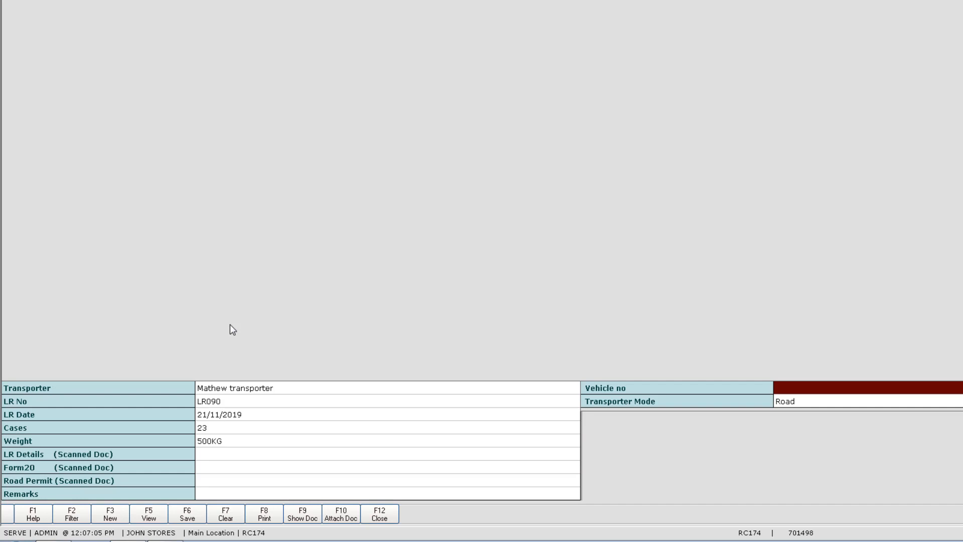
type("UK07C")
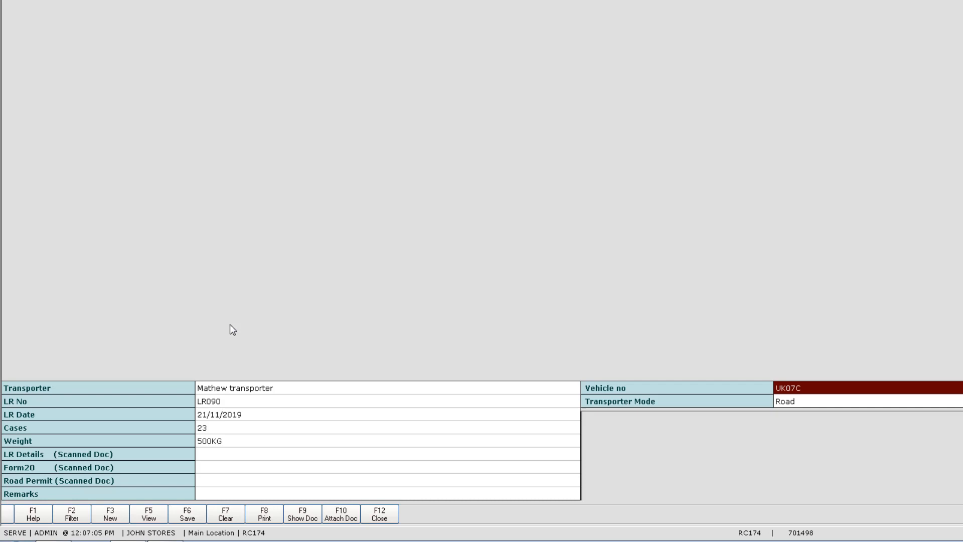
type("A0111")
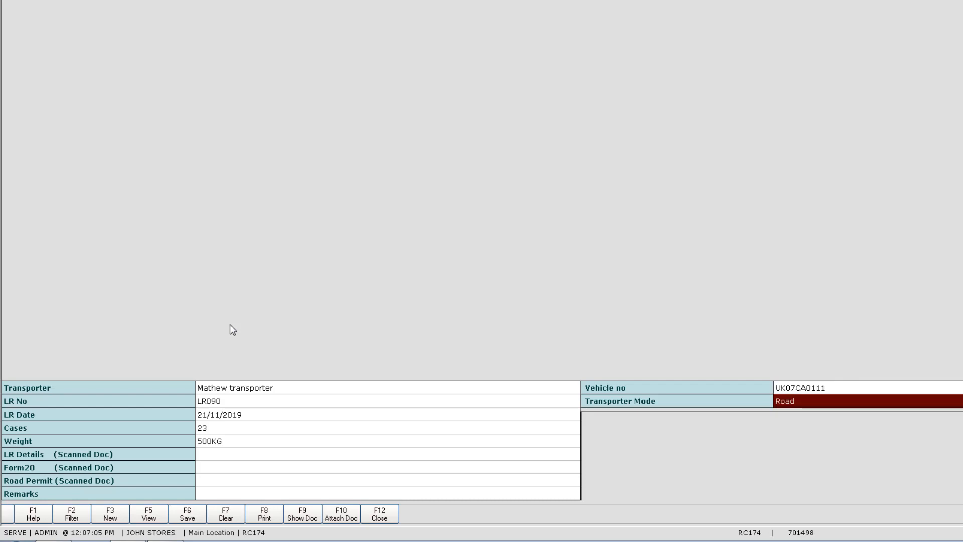
Save dispatch number 7 and acknowledge the e-way bill number updated successfully
left_click(187, 513)
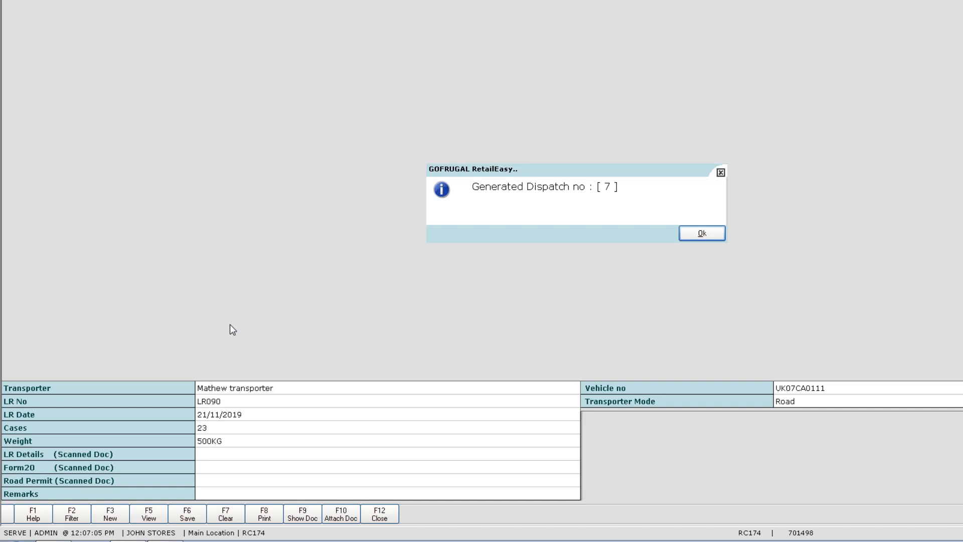
left_click(701, 233)
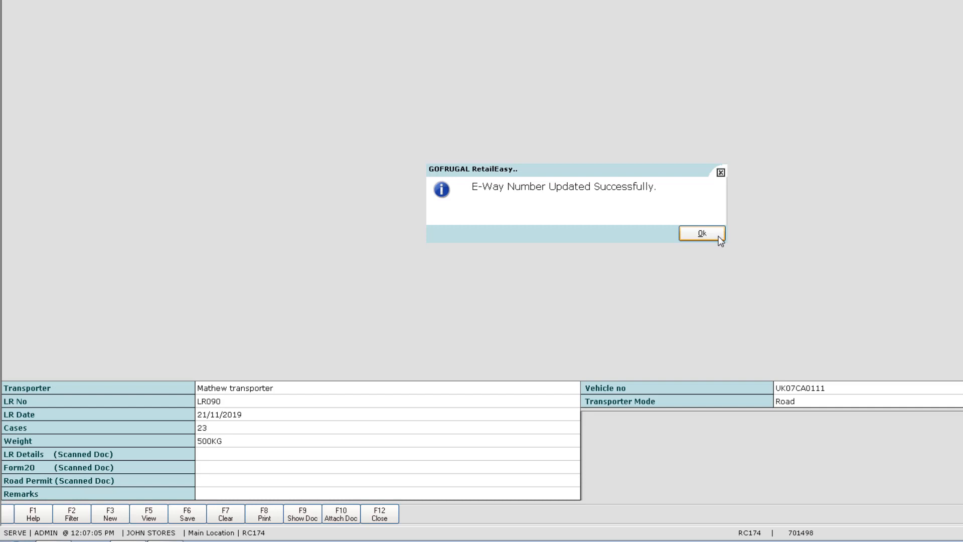
left_click(702, 233)
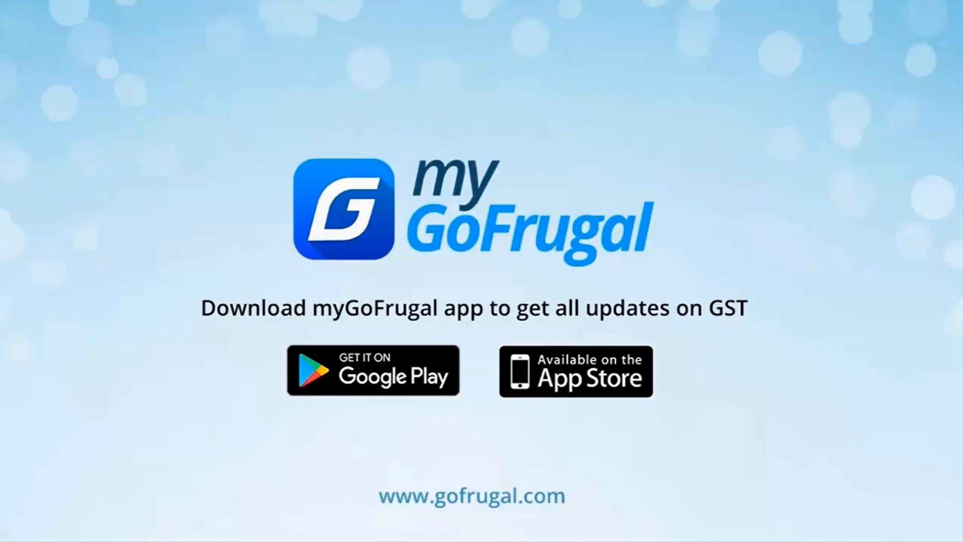